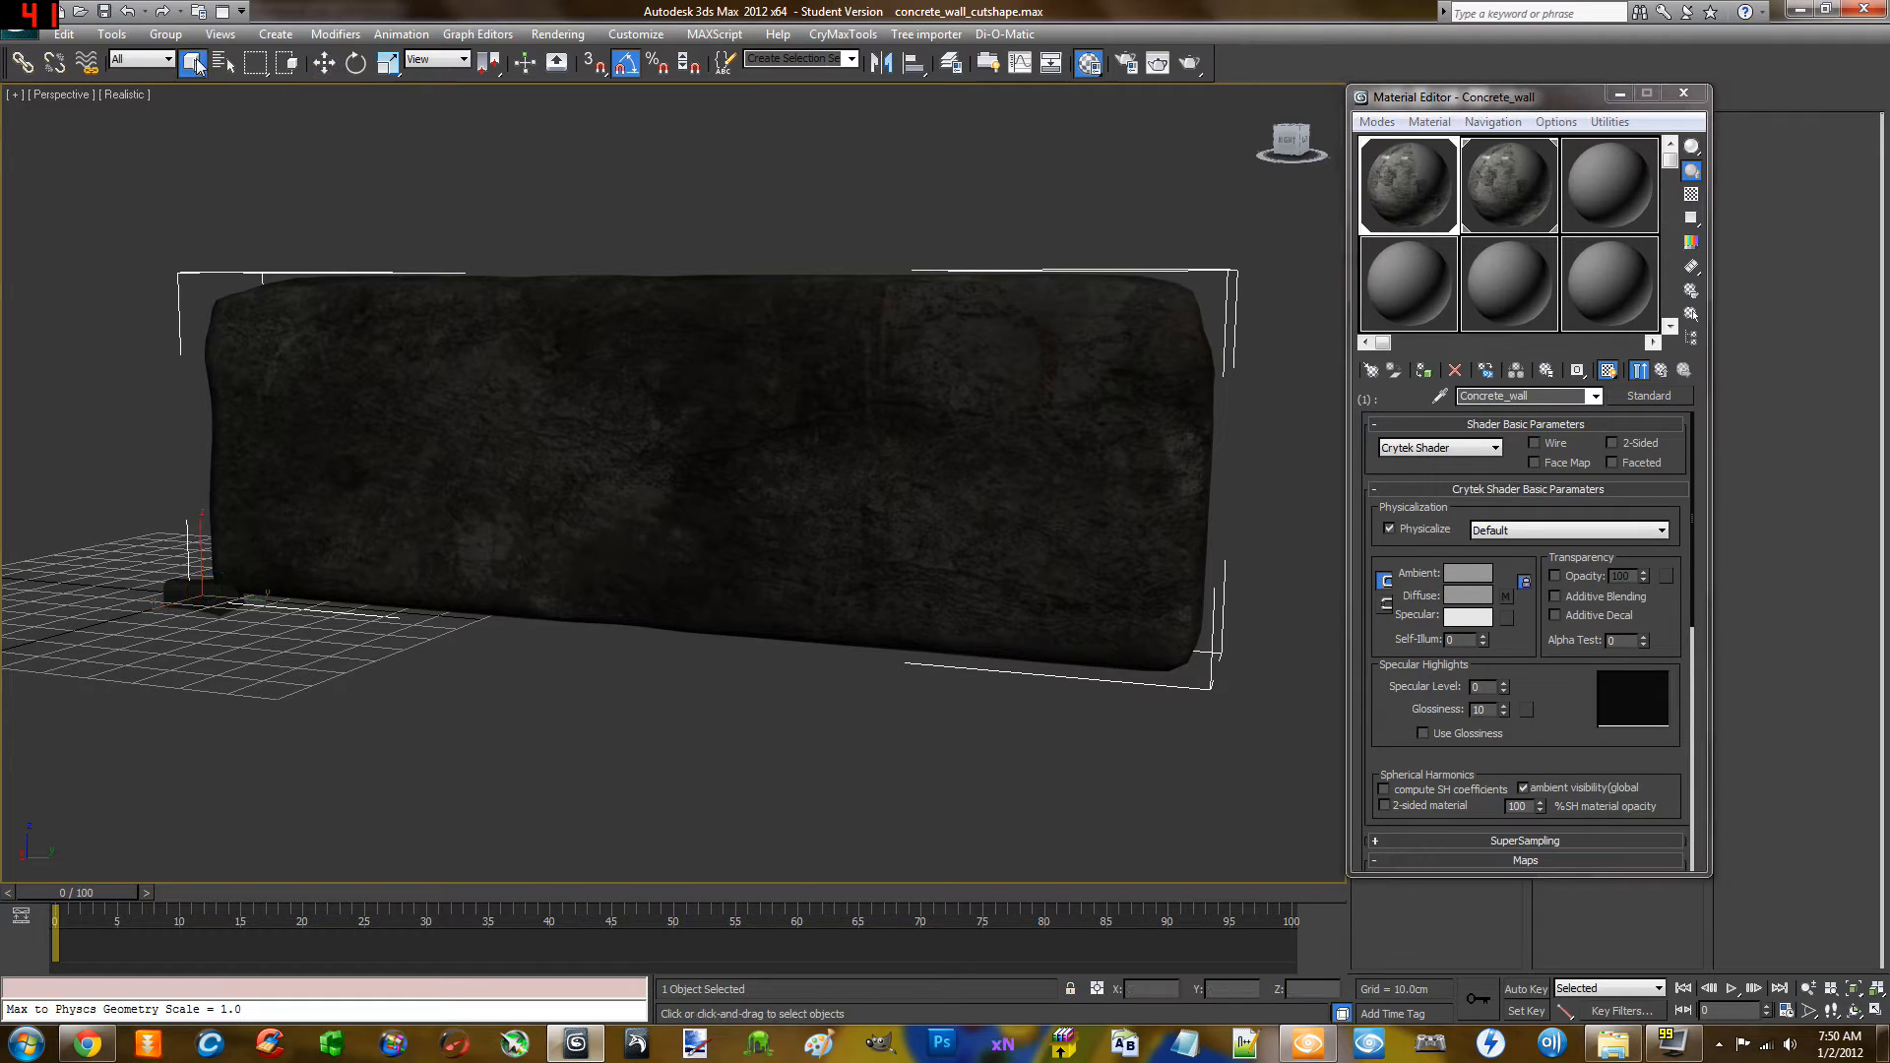
# Show Concrete_wall as a Multi/Sub-Object holding one concrete_wall Standard sub-material at ID 1.
pyautogui.click(1126, 571)
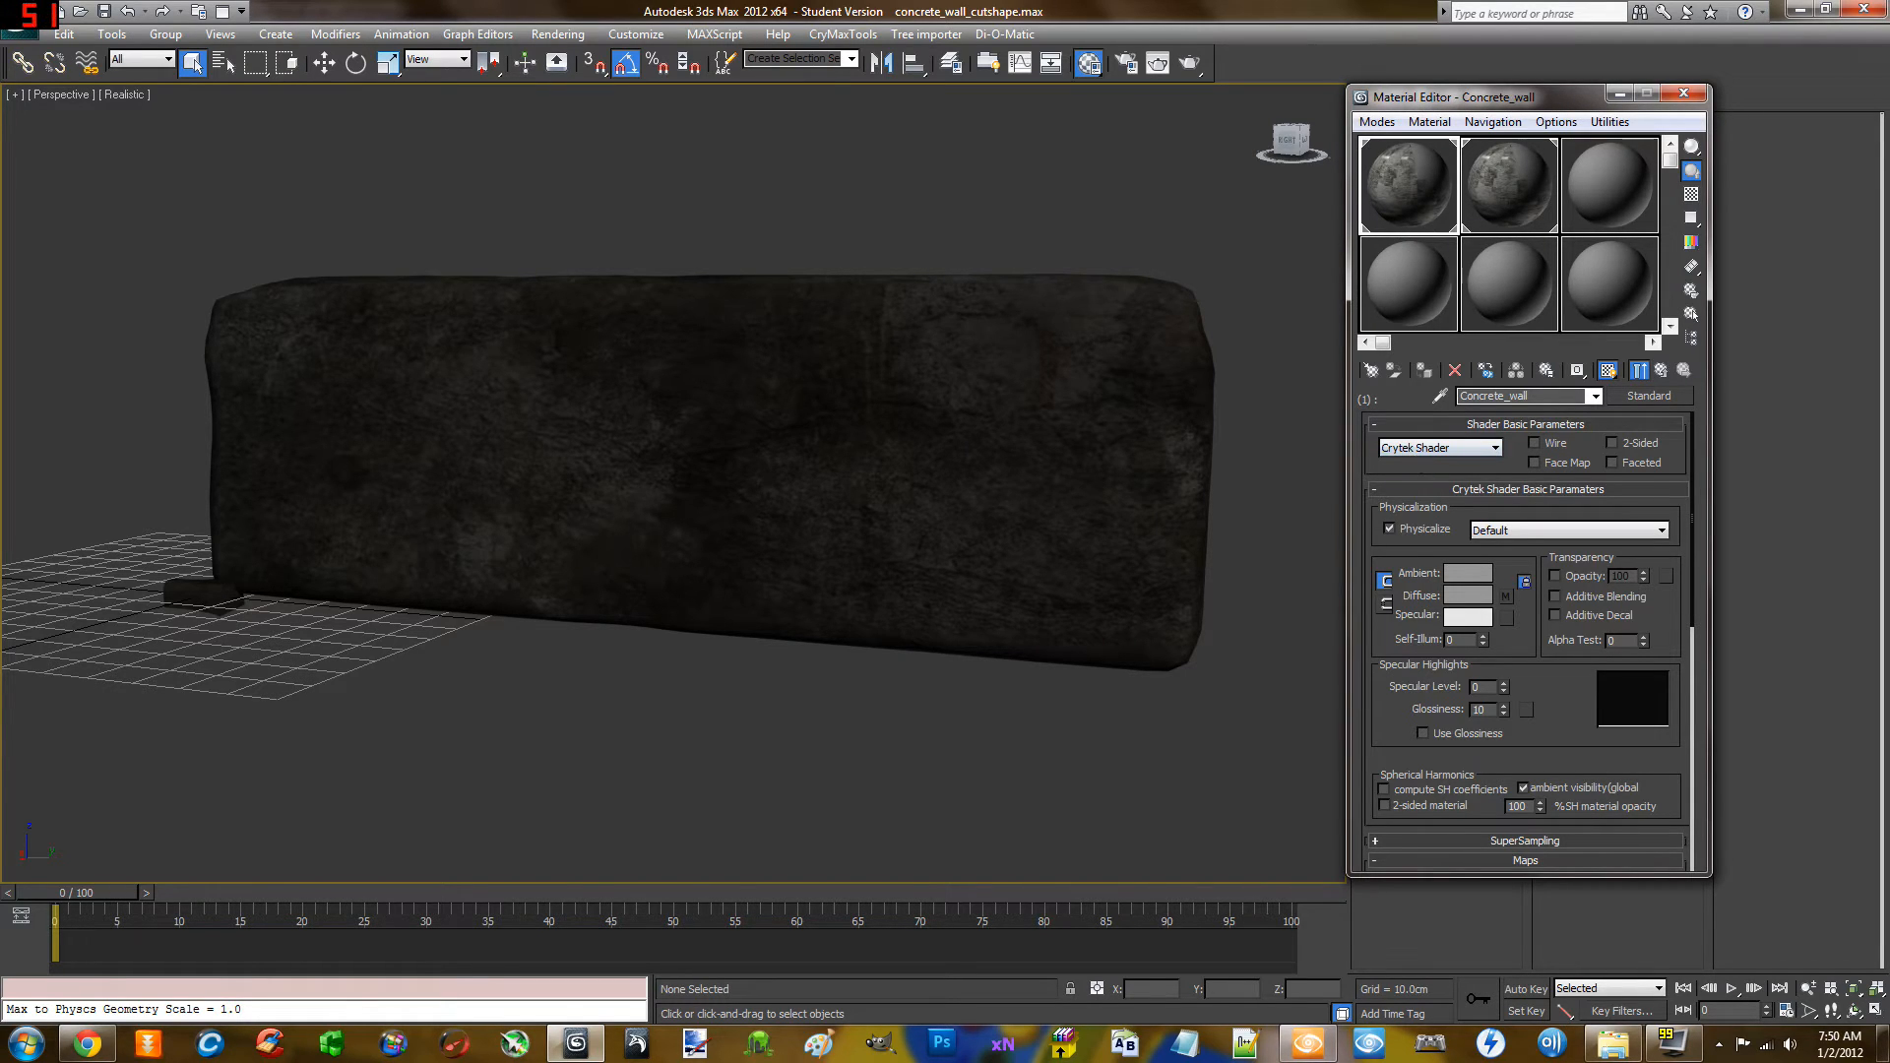
pyautogui.click(1678, 396)
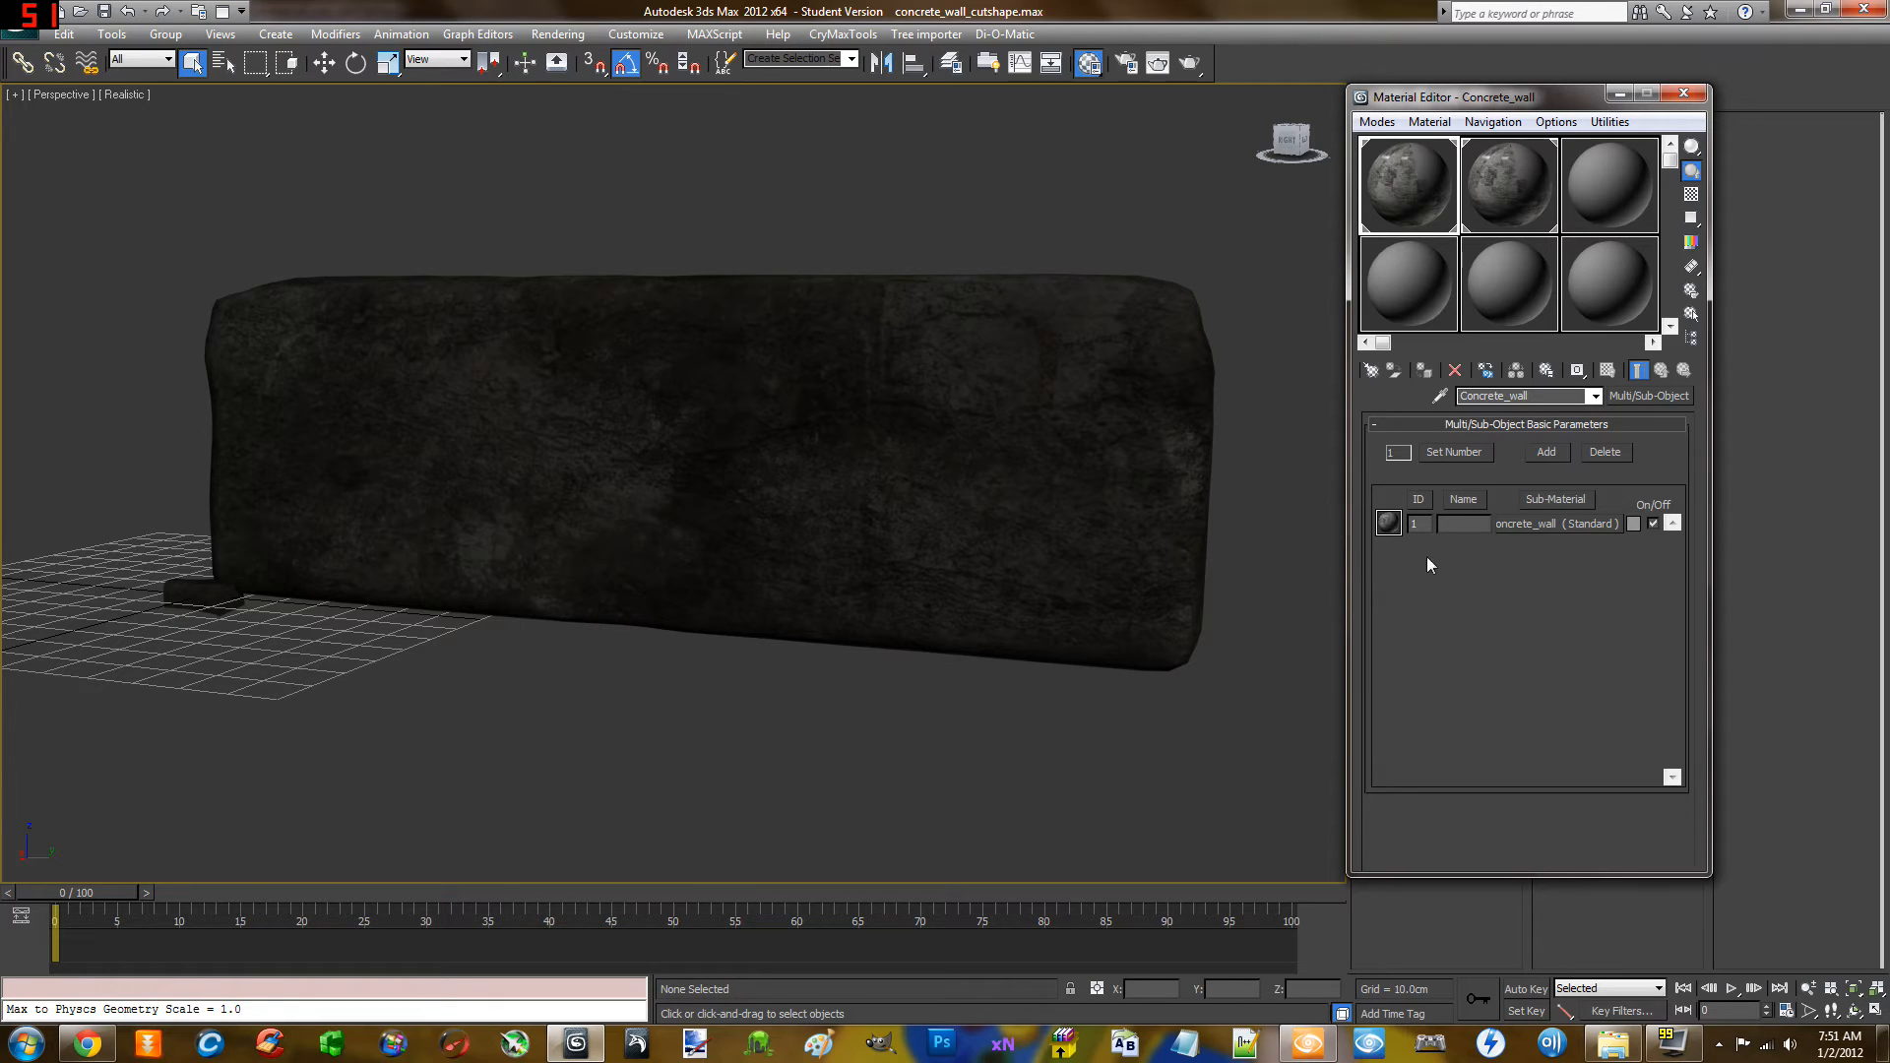
pyautogui.moveTo(1425, 556)
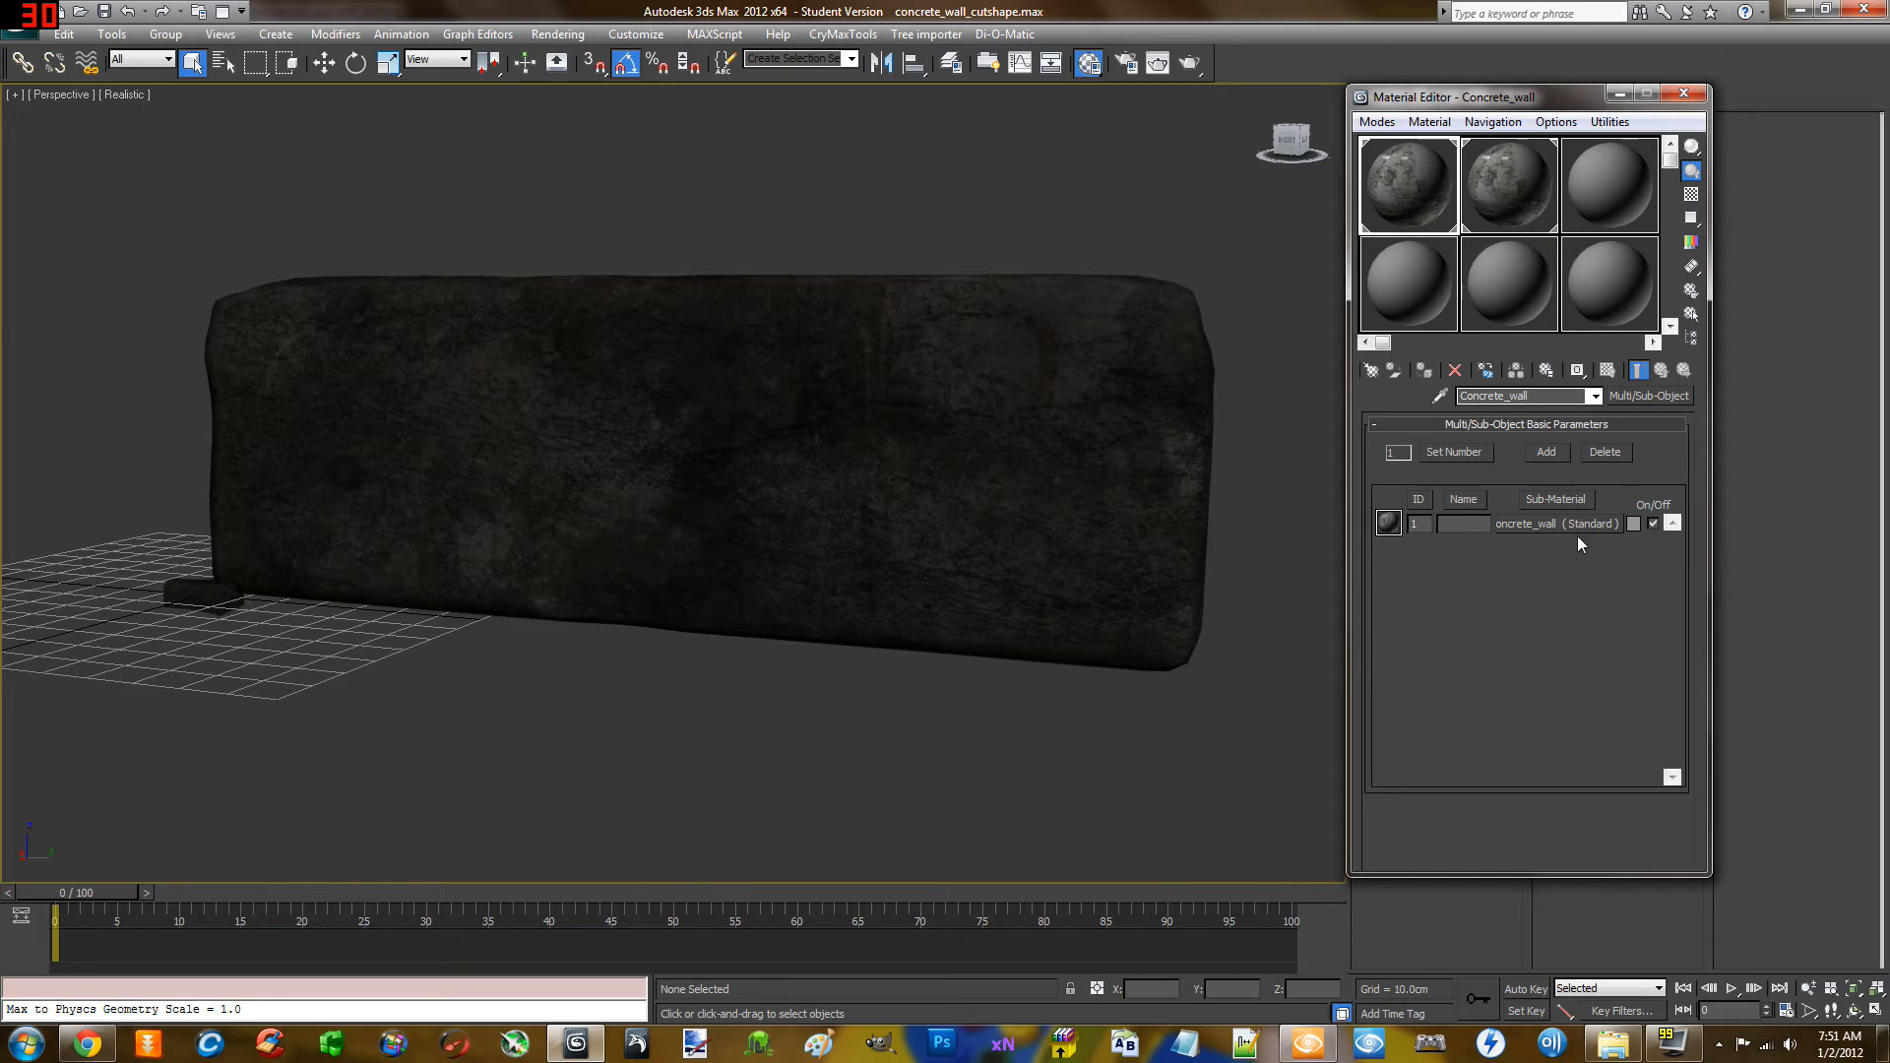
pyautogui.moveTo(1512, 591)
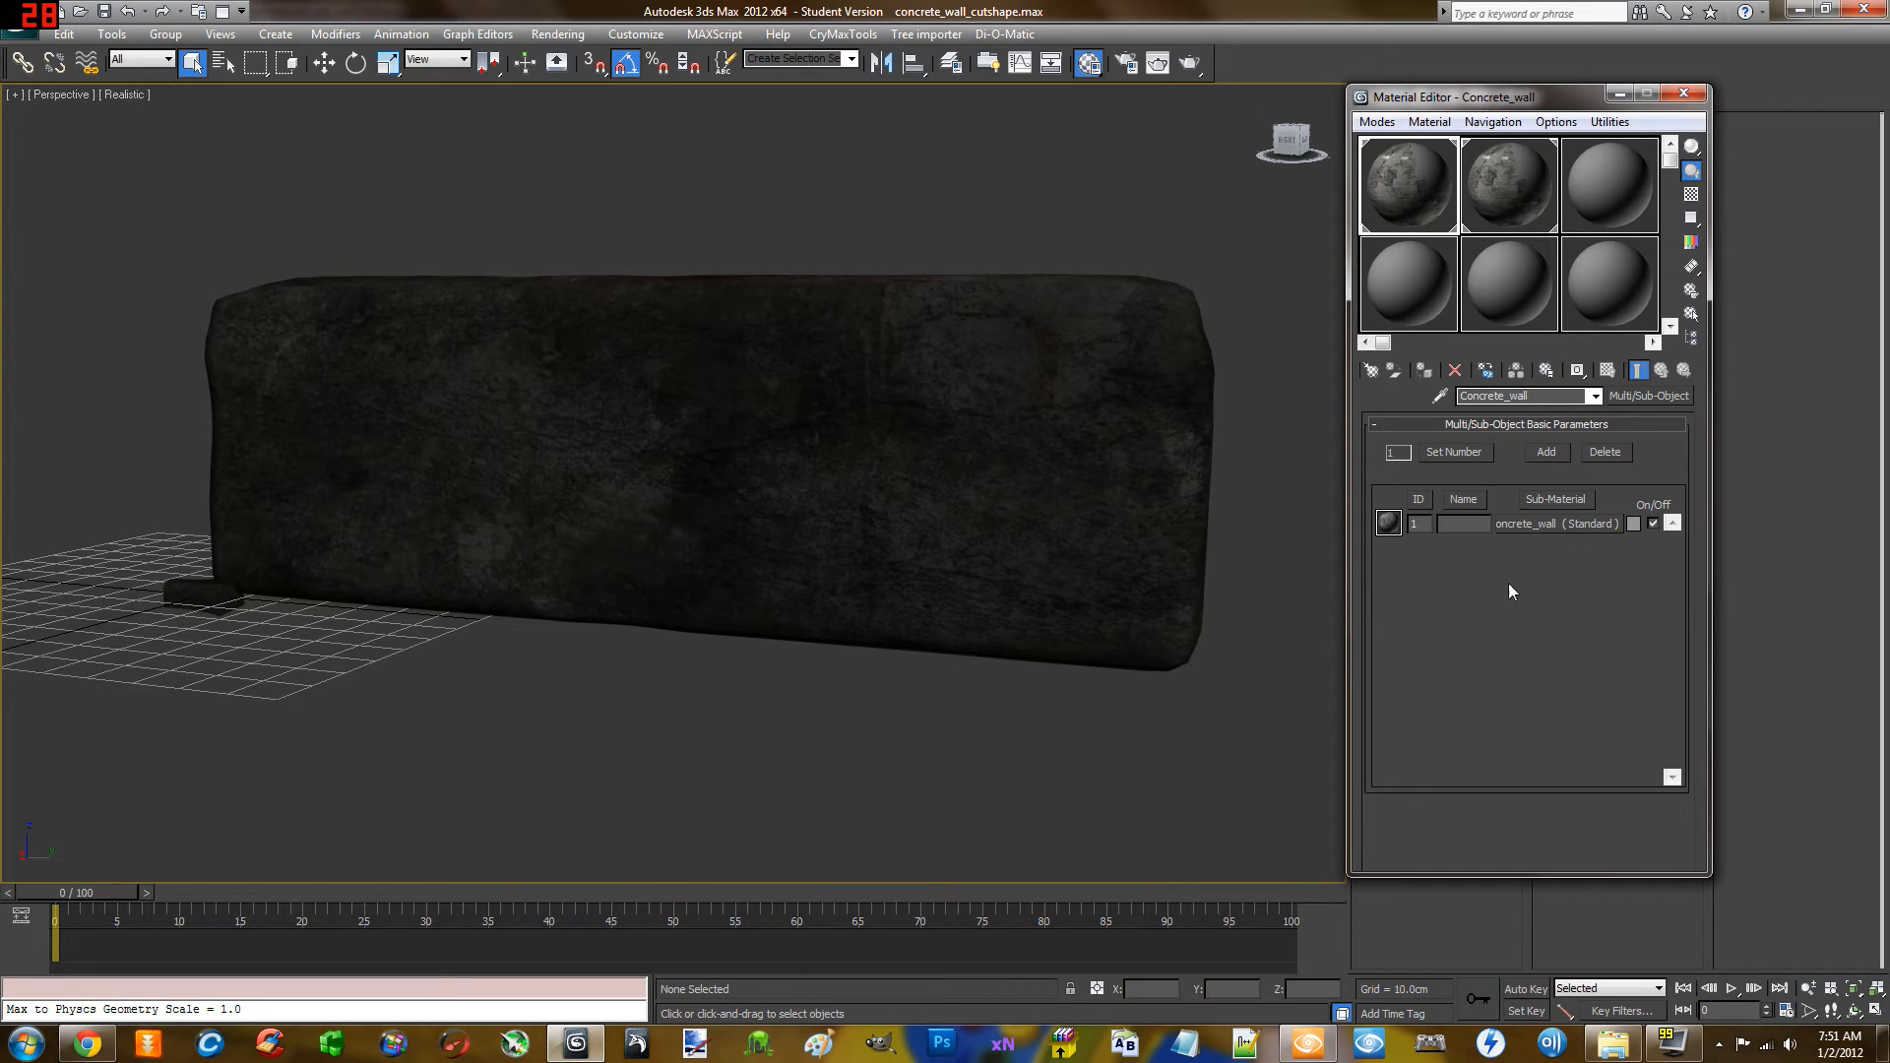
pyautogui.moveTo(471, 693)
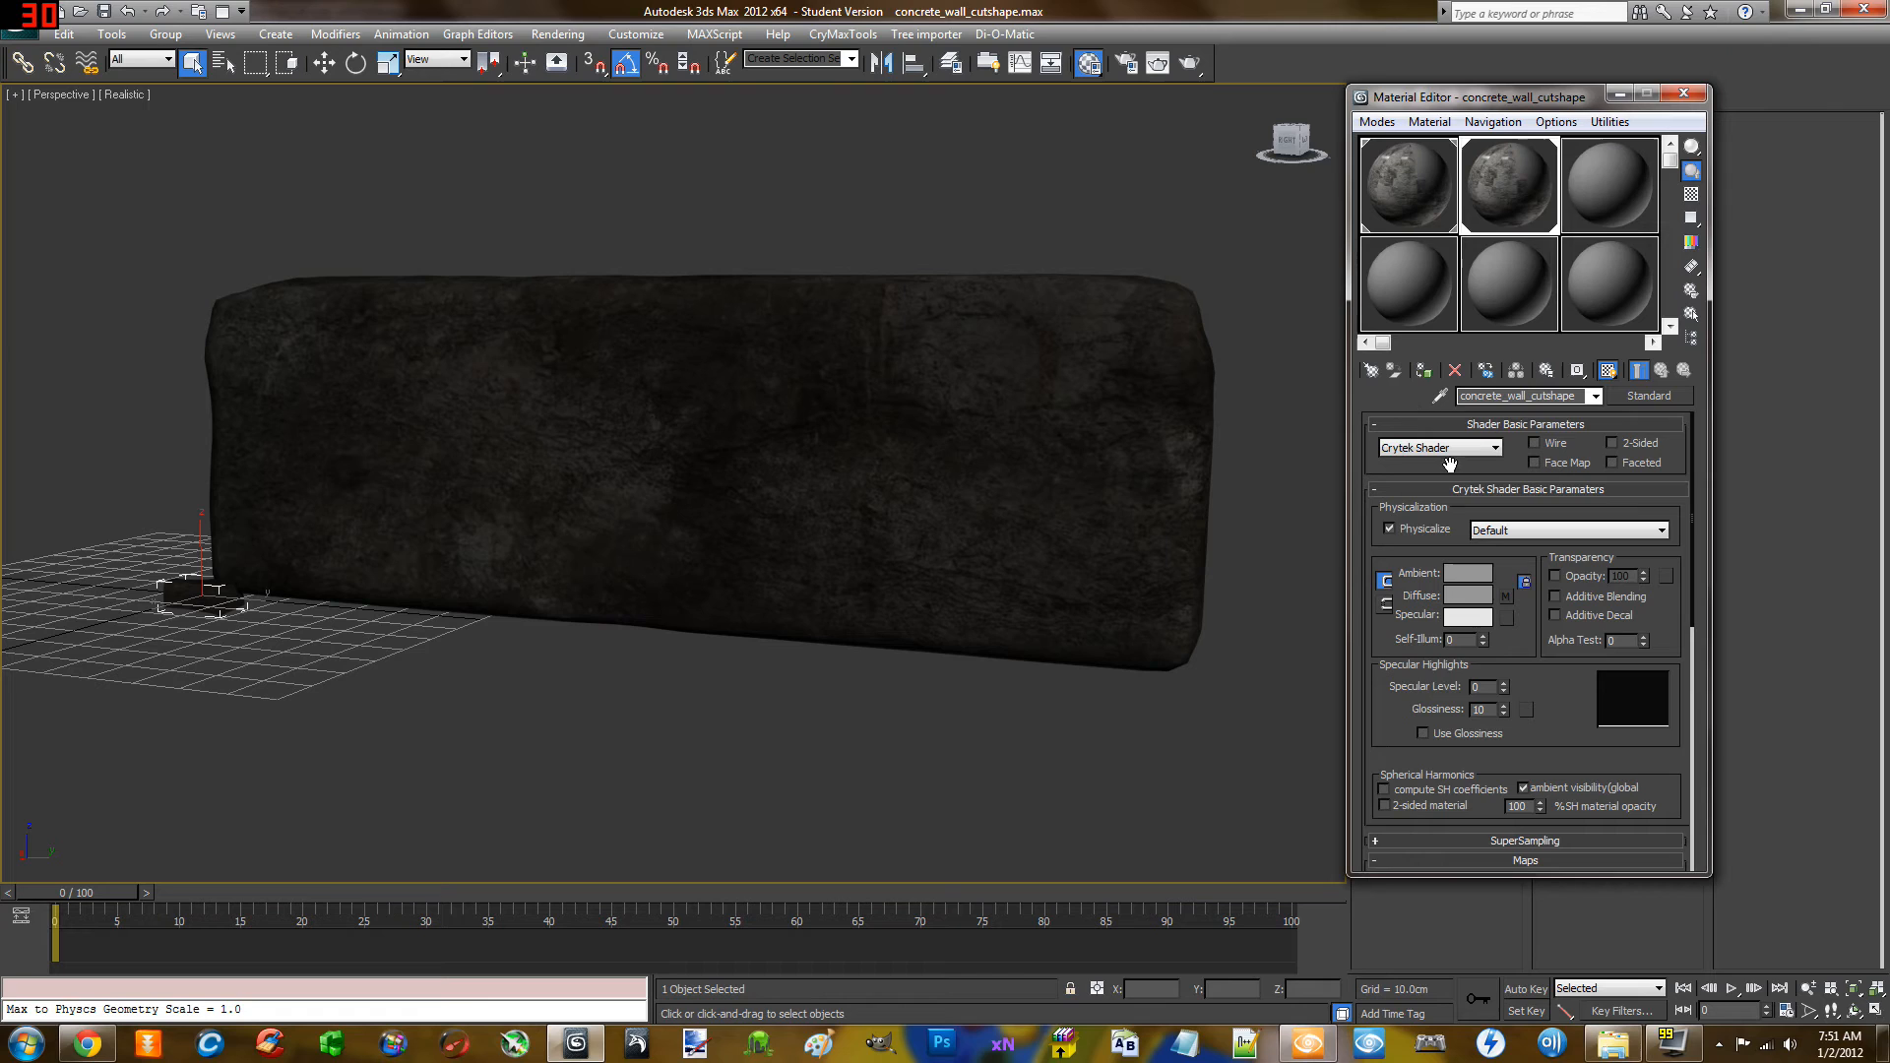
pyautogui.moveTo(1508, 287)
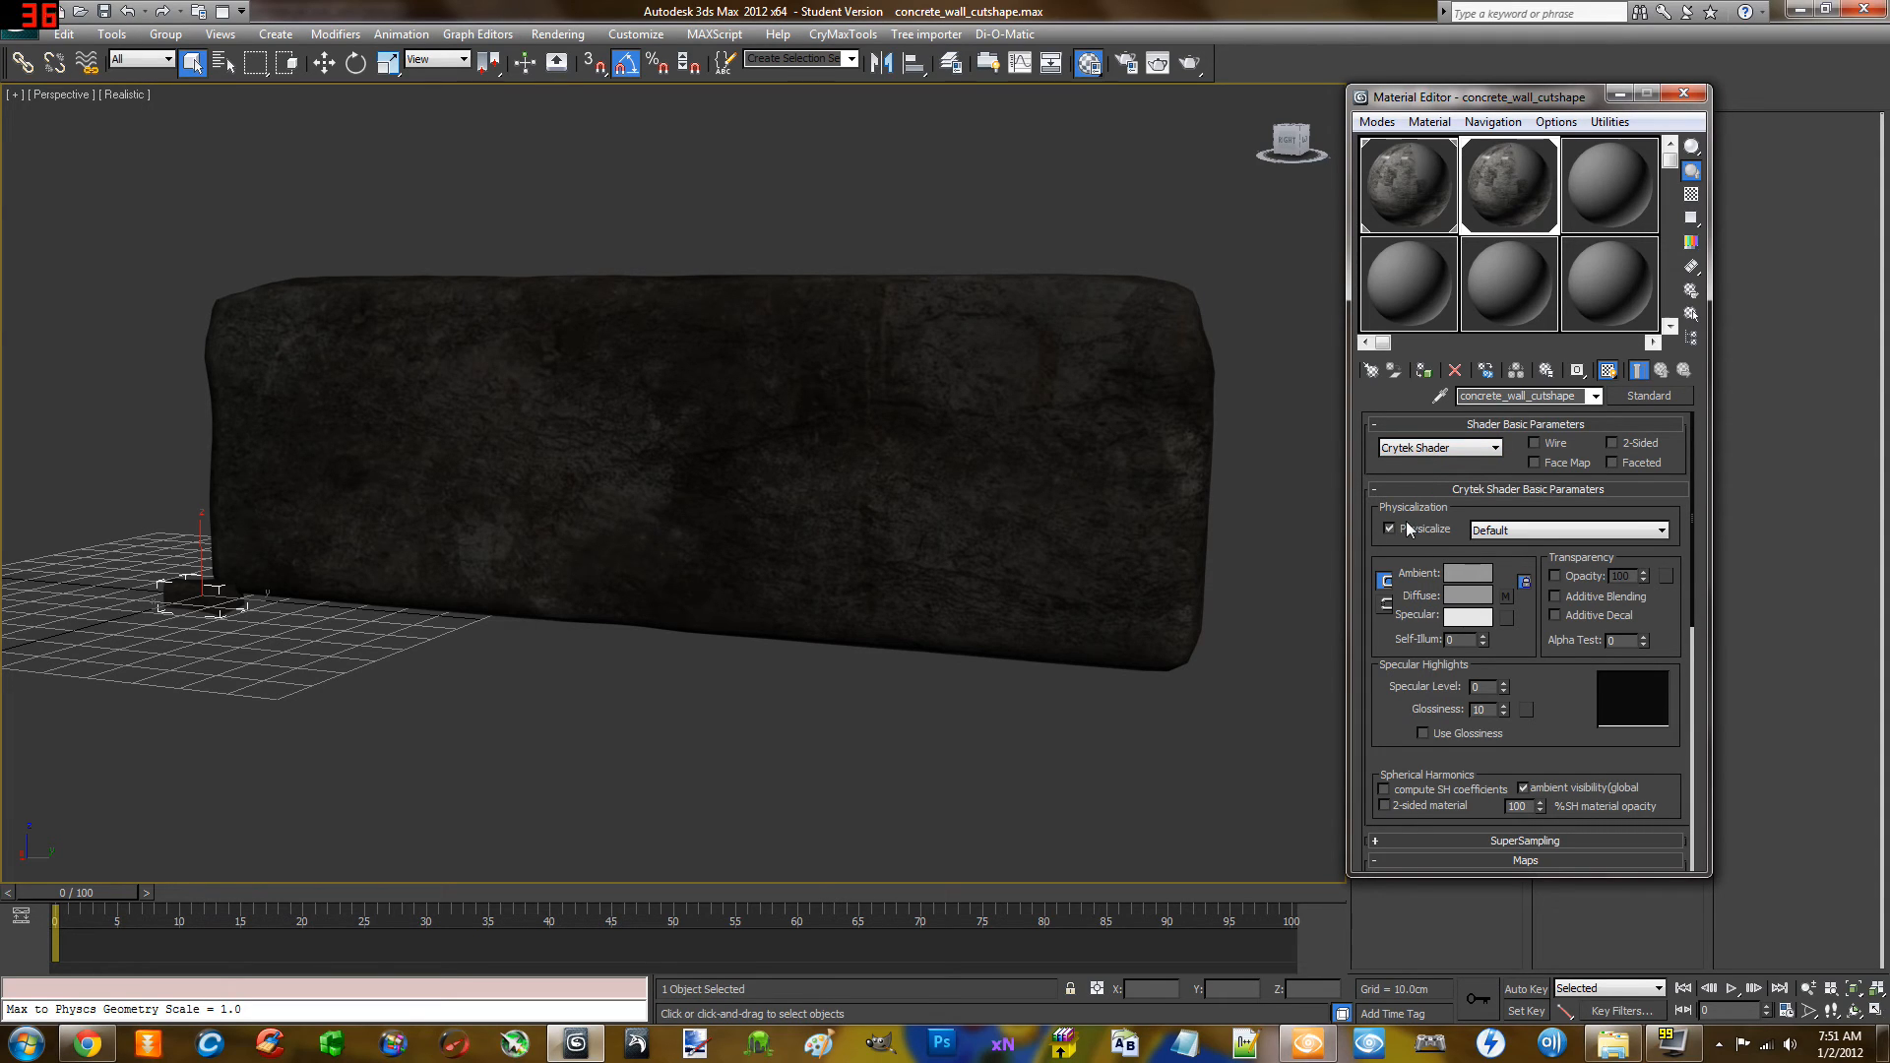
pyautogui.moveTo(1396, 533)
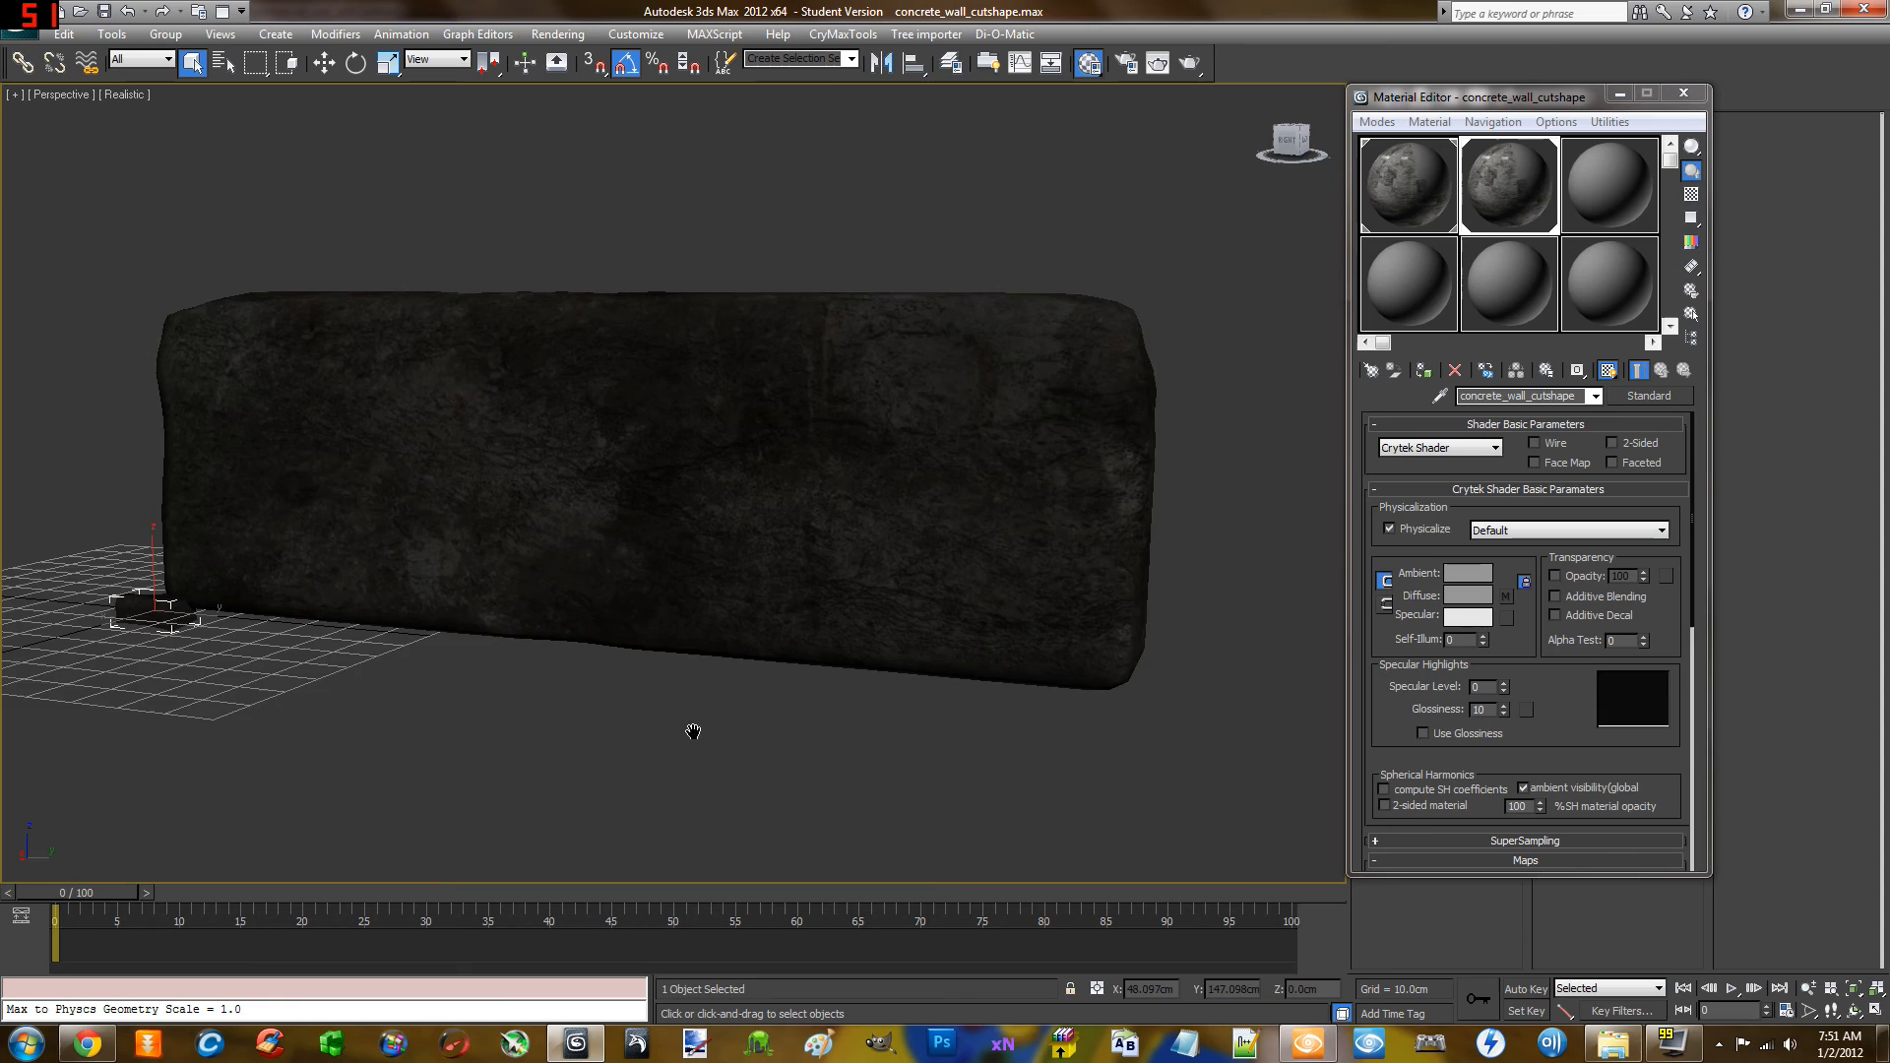
pyautogui.moveTo(694, 732); pyautogui.dragTo(709, 716)
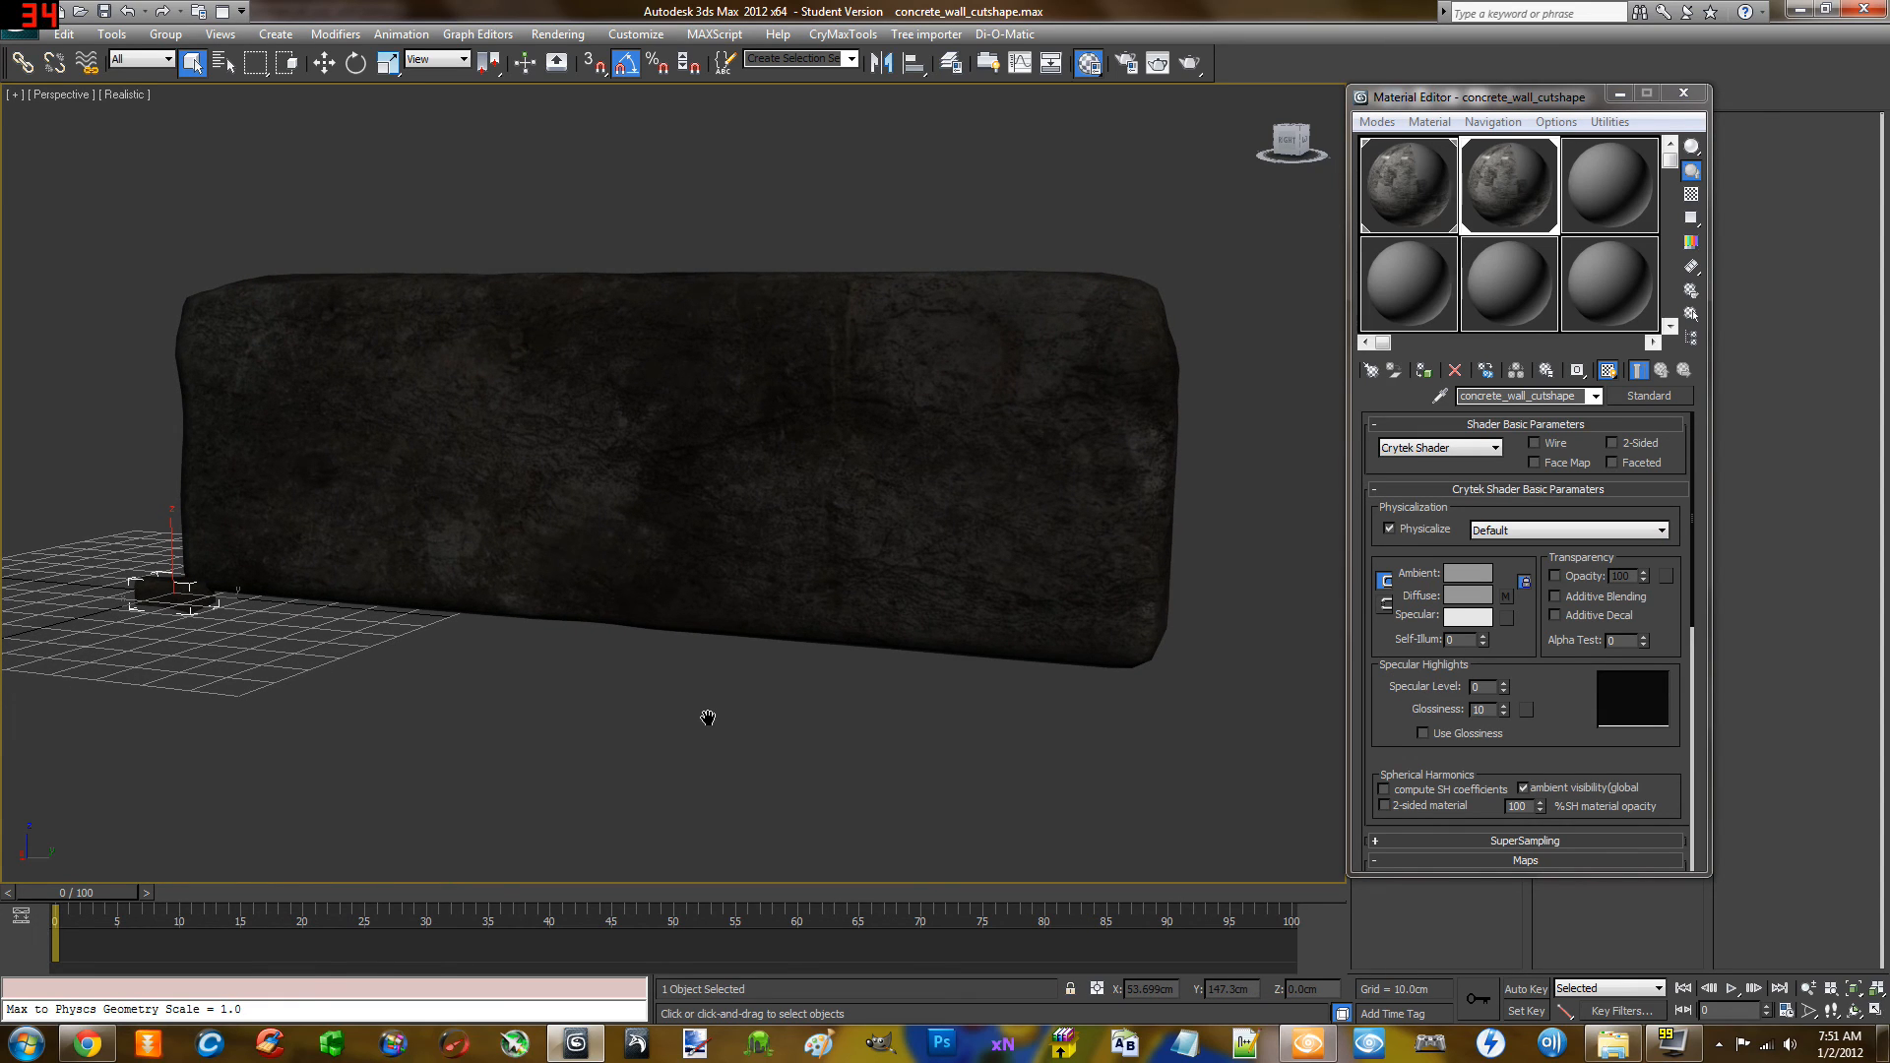